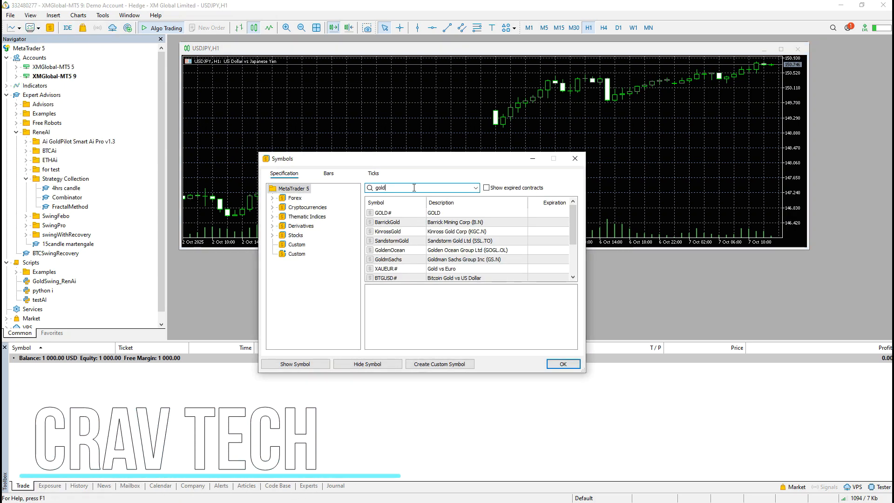
Search 'xau' in Symbols, show the GOLD# symbol and start a new GOLD# chart.
type("xau")
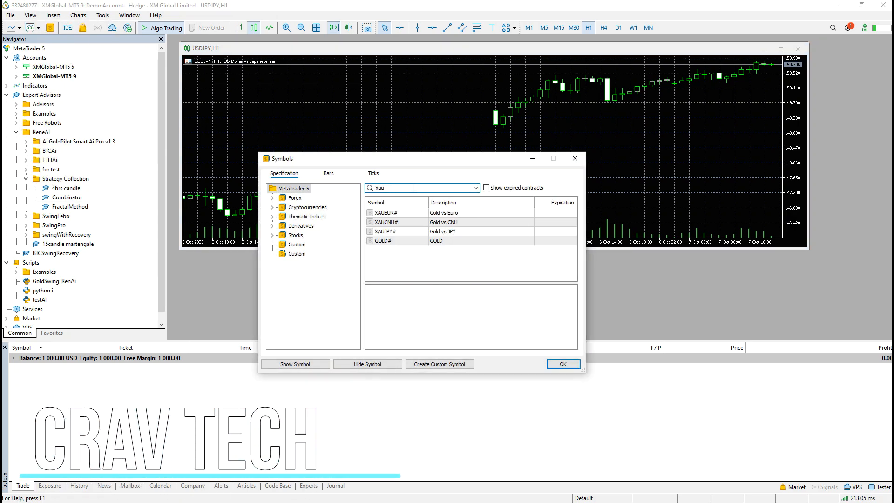
left_click(387, 240)
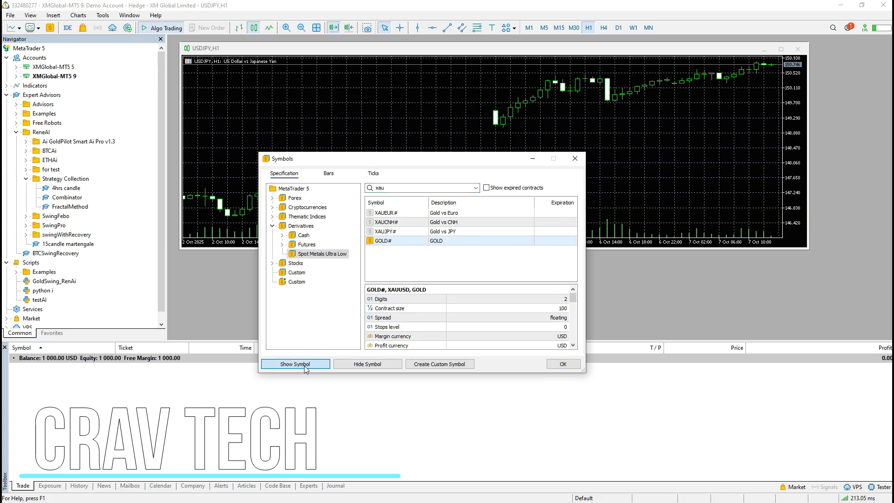
left_click(10, 15)
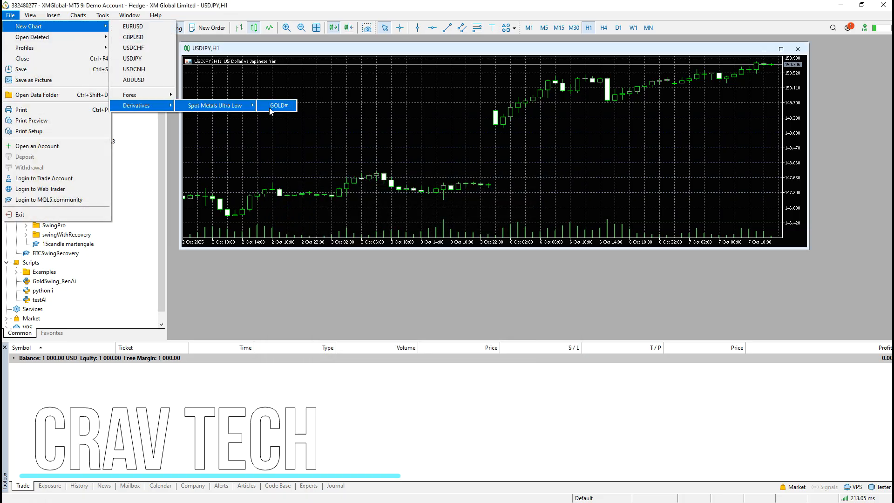
left_click(277, 105)
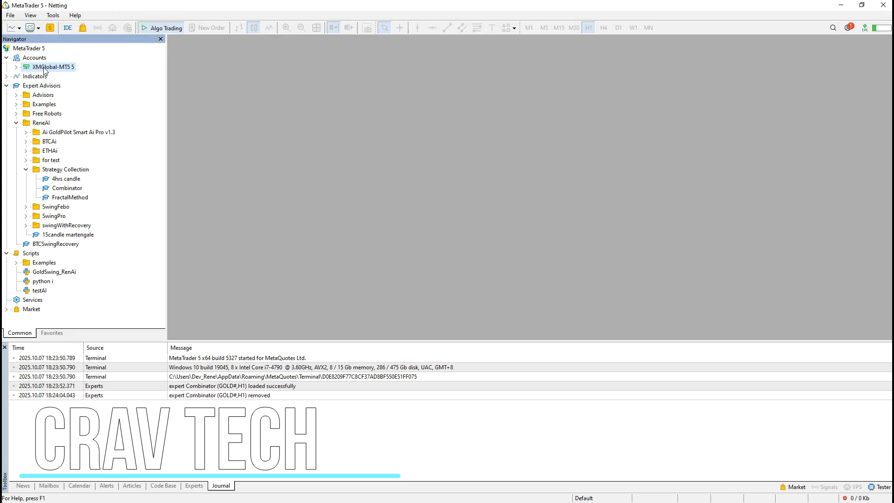
Start Open an Account from the Navigator and search brokers for 'XM'.
right_click(35, 58)
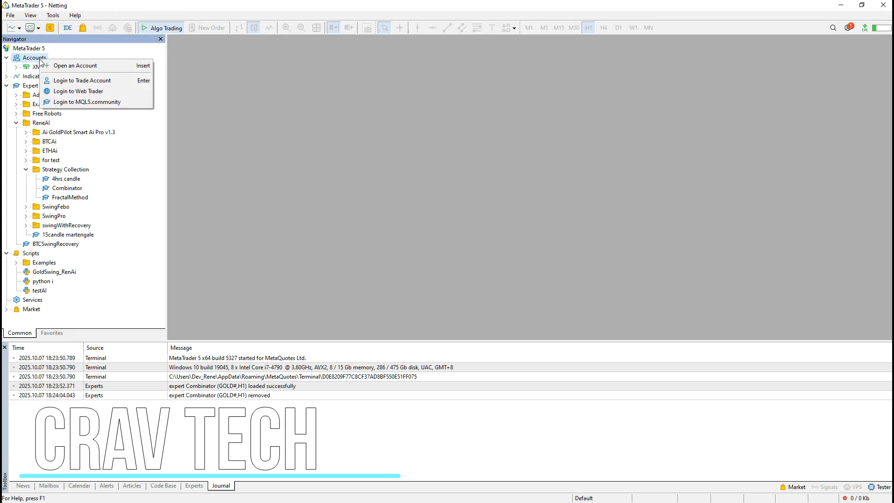
mouse_move(75, 65)
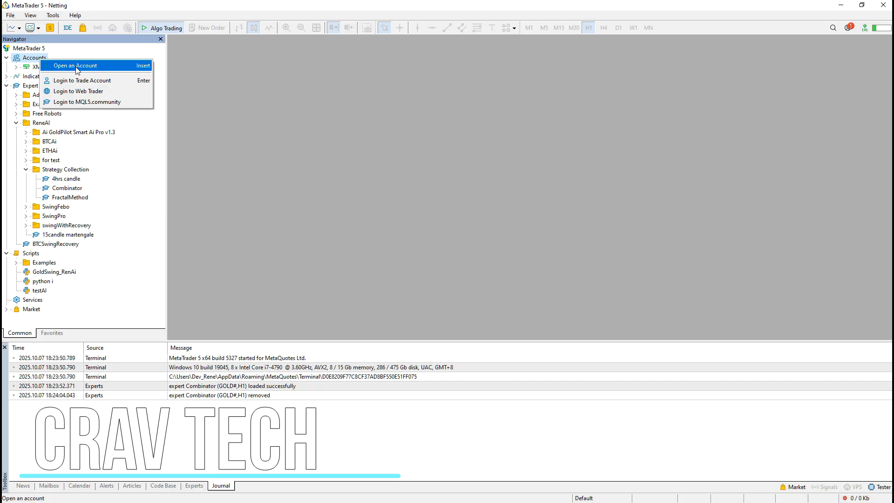
left_click(74, 65)
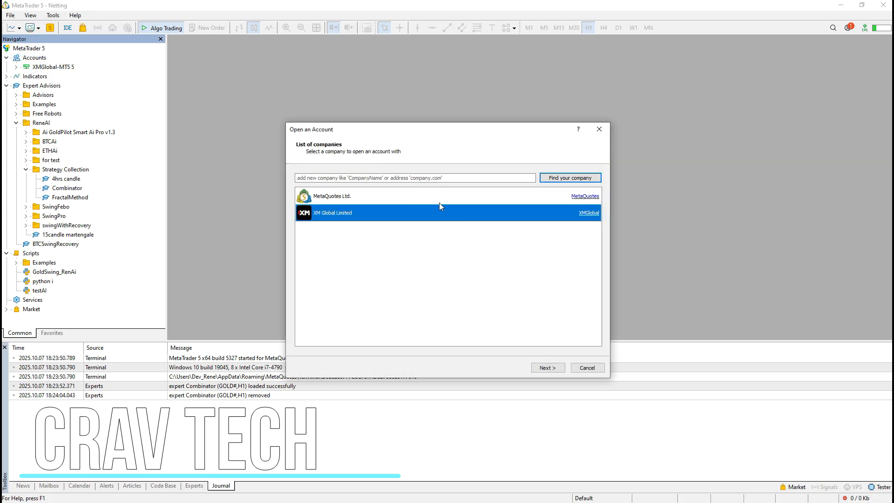
mouse_move(459, 188)
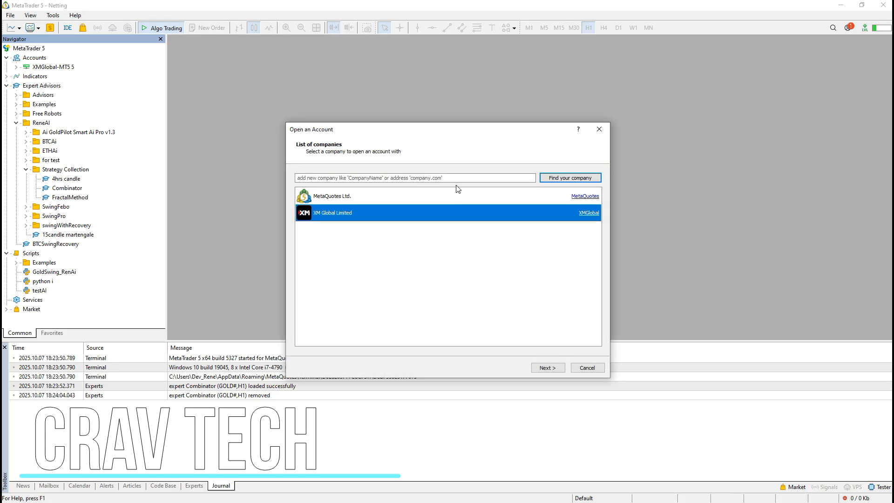
type("XM")
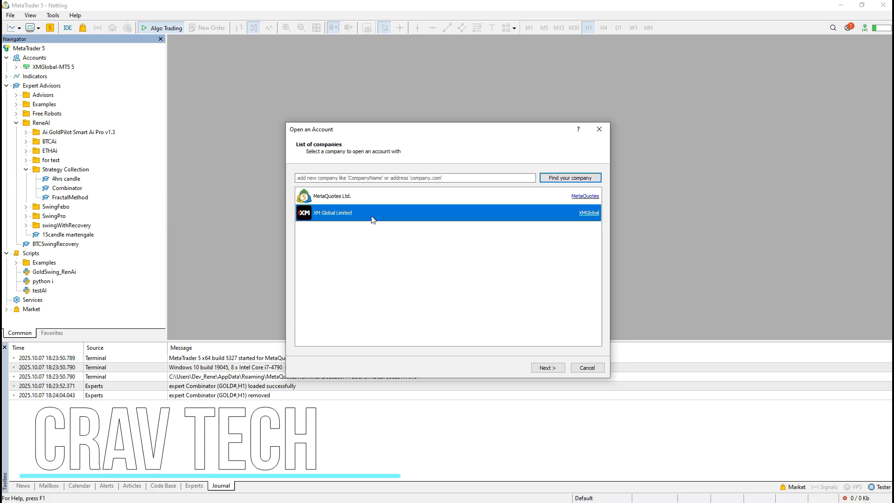
mouse_move(392, 217)
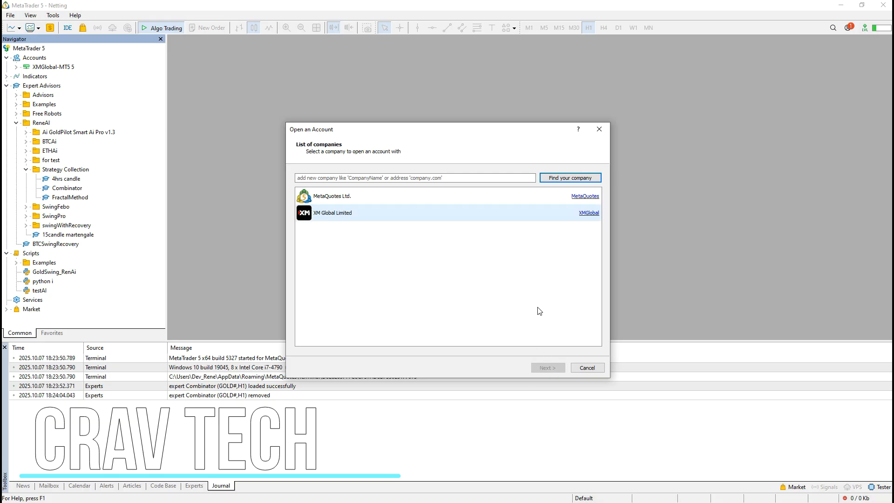
mouse_move(529, 255)
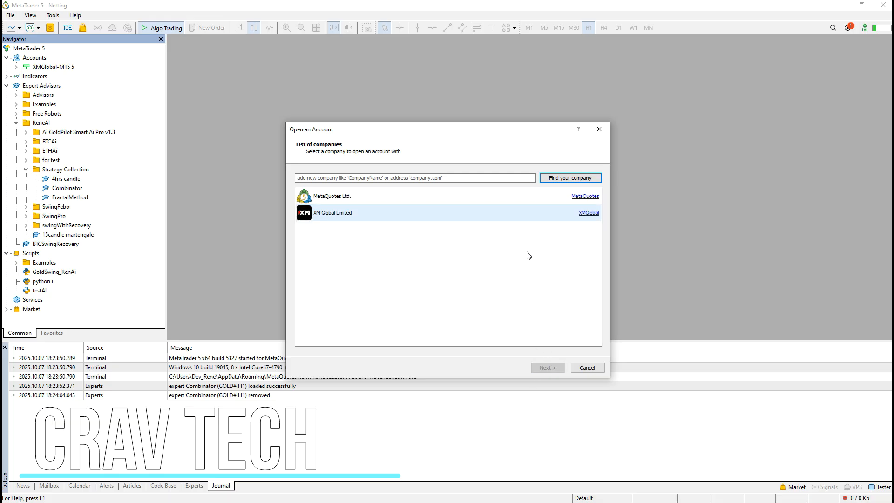
left_click(332, 212)
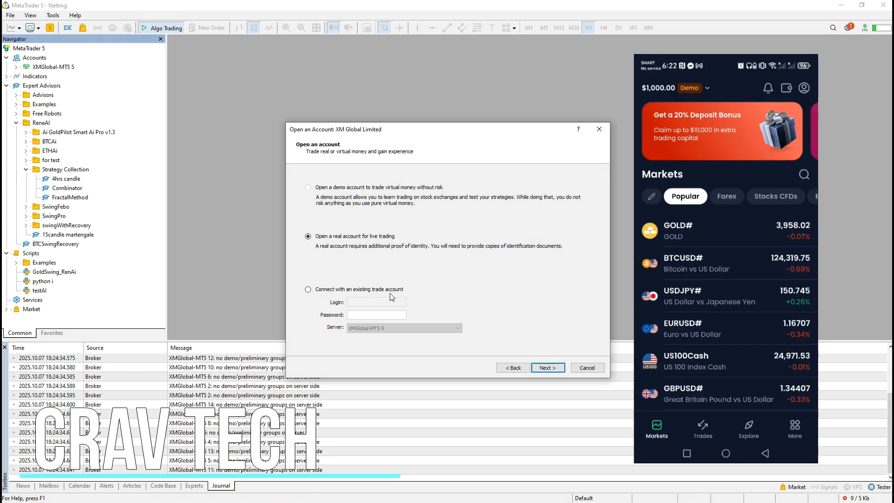
left_click(308, 290)
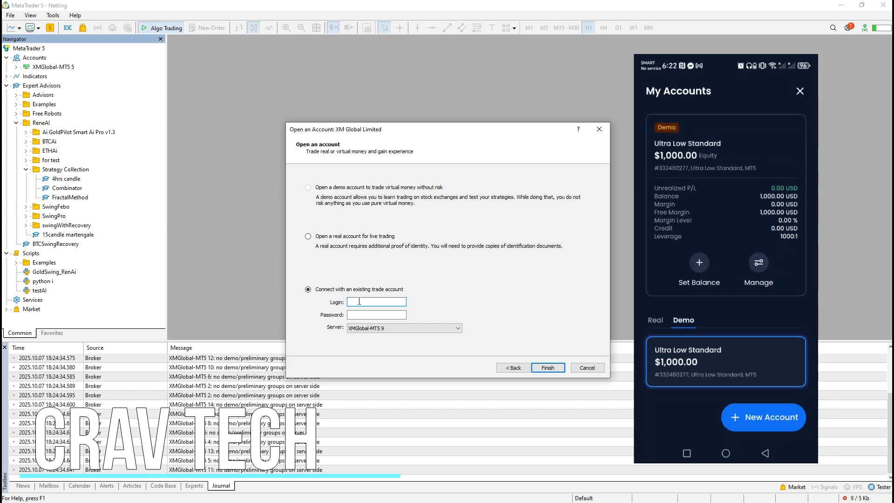
left_click(758, 268)
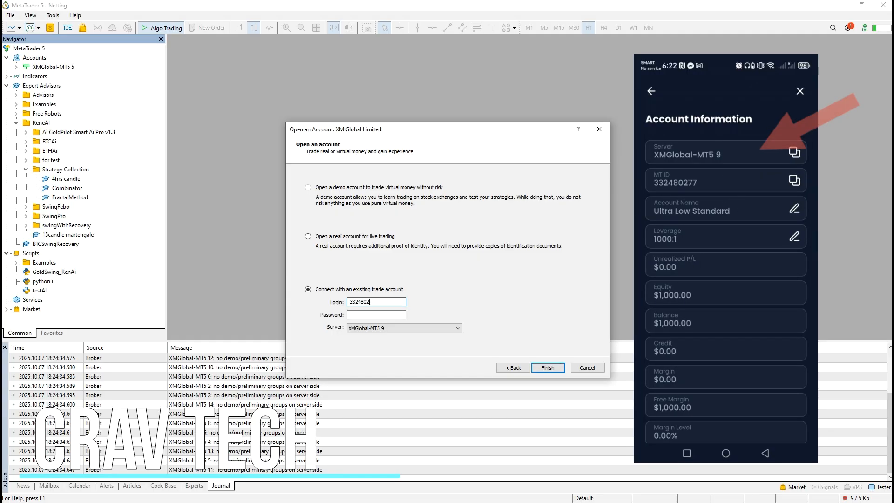
type("332480277")
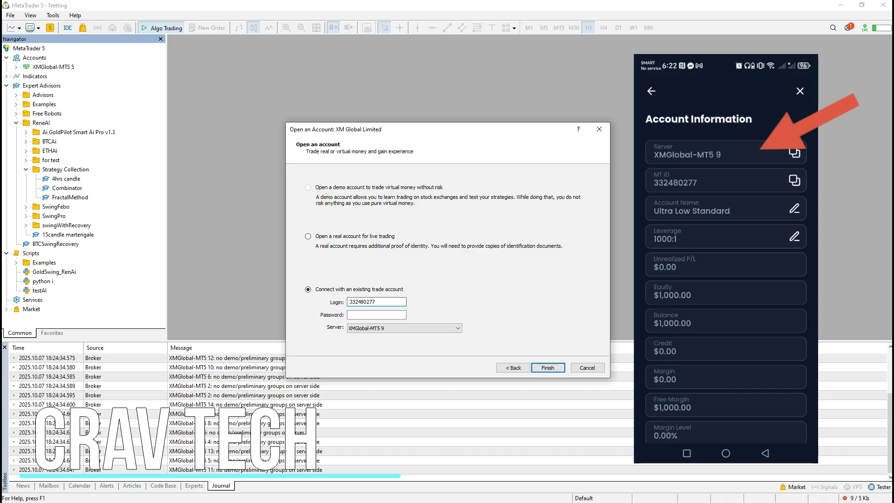
Enter the account password and pick the XMGlobal-MT5 9 server.
left_click(377, 315)
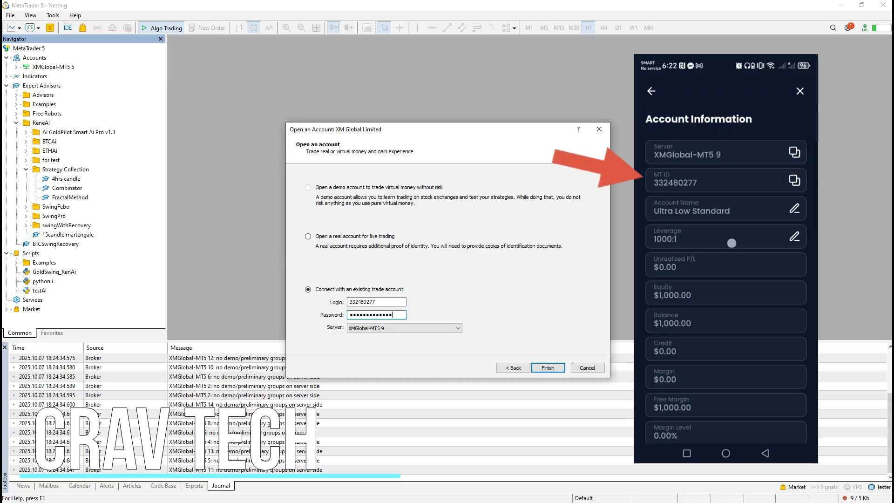
left_click(457, 328)
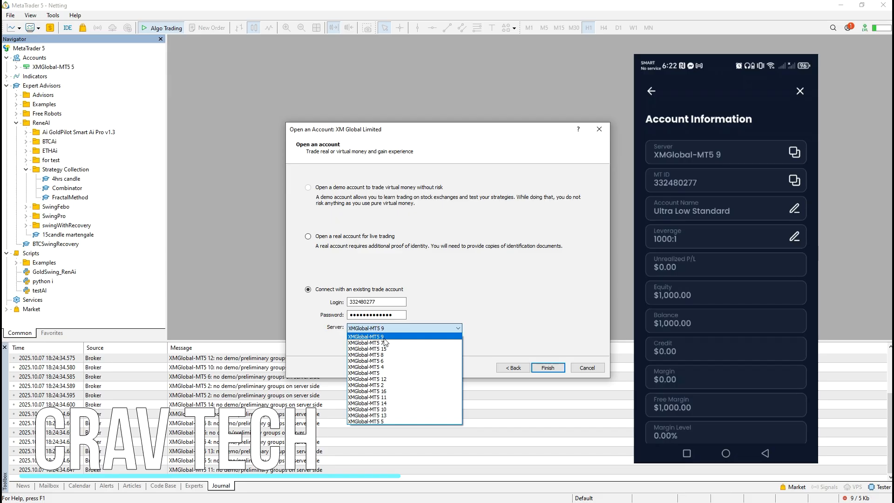
left_click(379, 337)
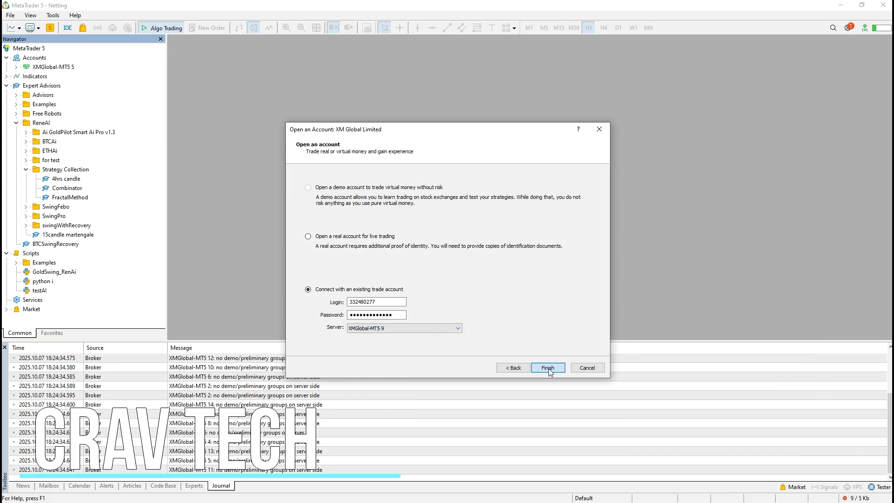
Finish connecting to the demo account, show the Trade balance and begin a new chart.
left_click(547, 367)
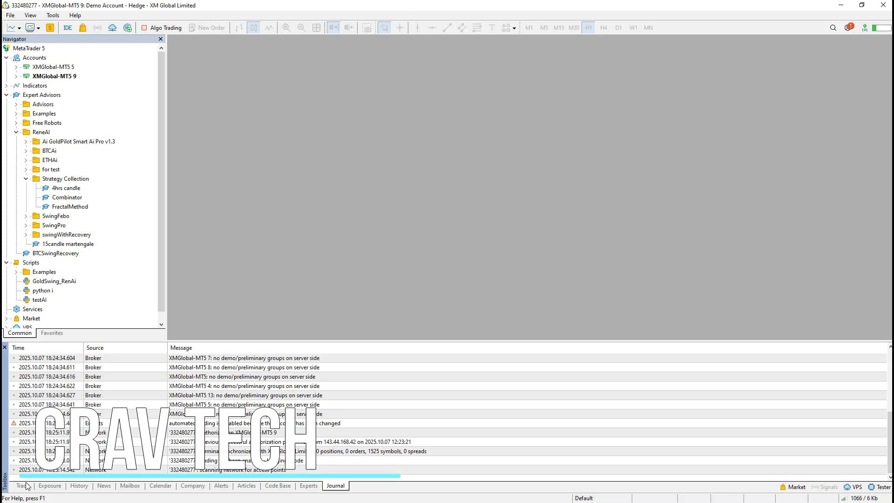
left_click(22, 485)
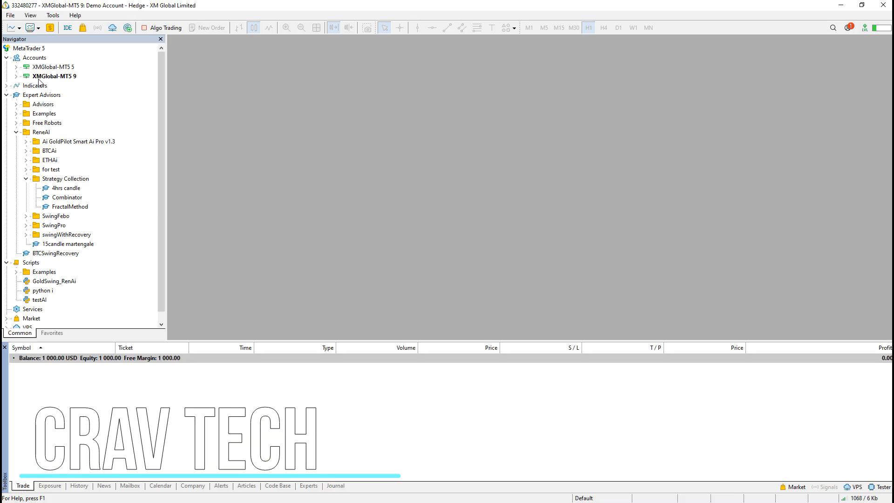
left_click(9, 15)
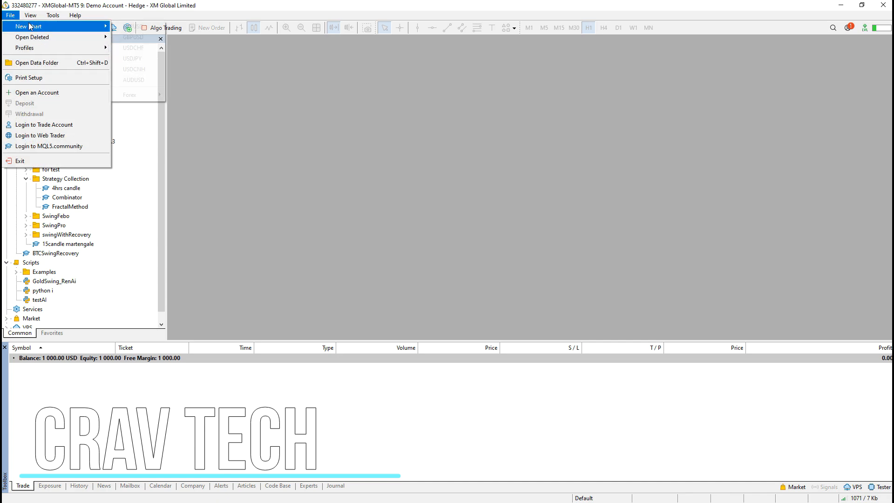
mouse_move(189, 95)
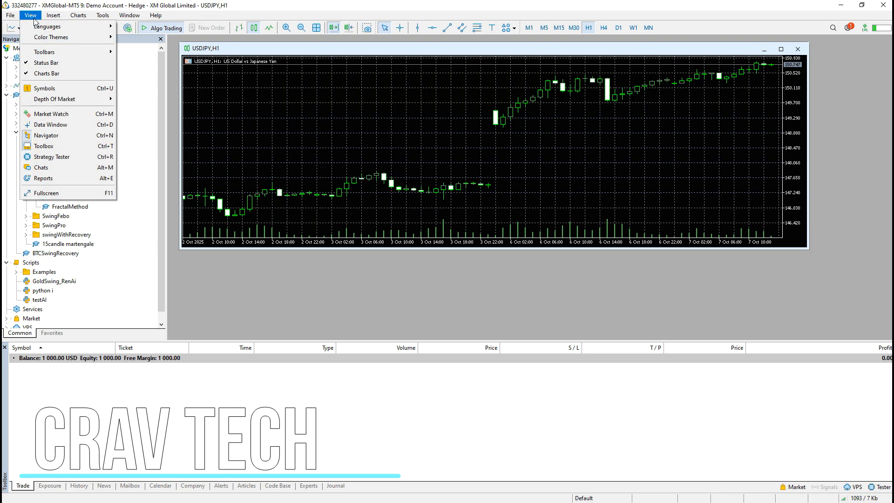
Search Symbols for 'gol' then 'xau' and show the GOLD# symbol.
left_click(45, 88)
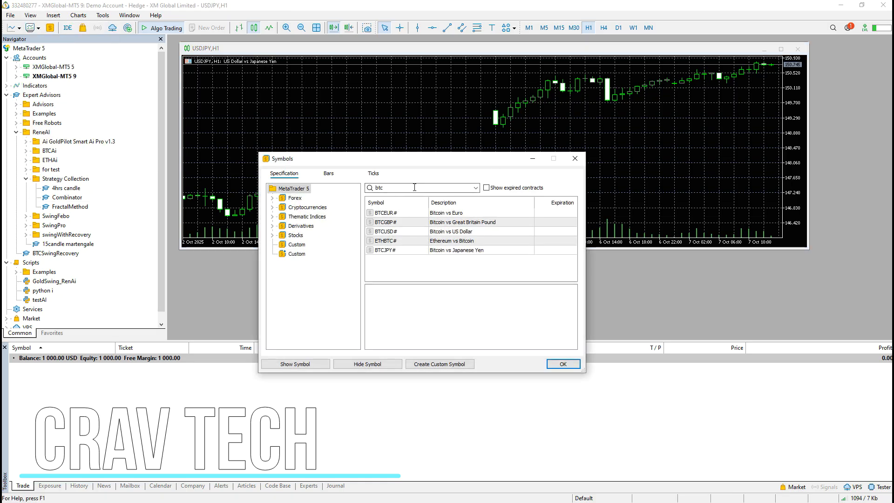
type("gol")
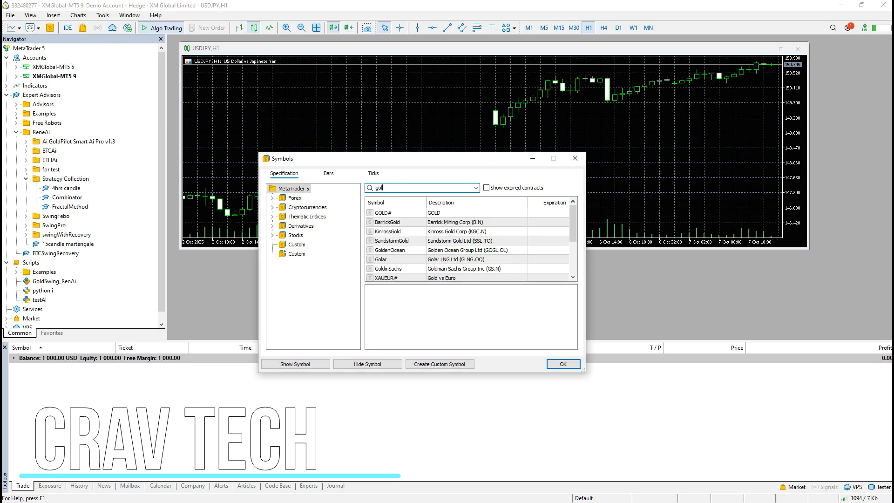
type("xau")
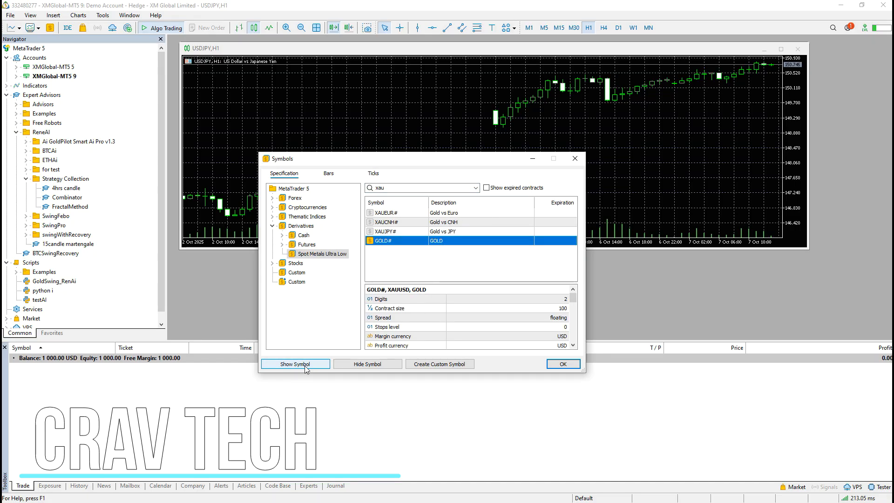
left_click(563, 364)
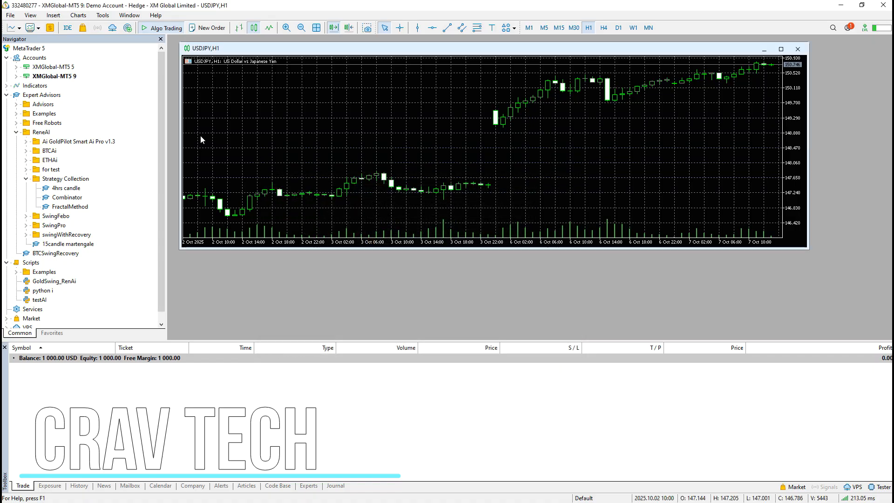
Create a GOLD# H1 chart and flip between the USDJPY,H1 and GOLD#,H1 chart tabs.
left_click(10, 15)
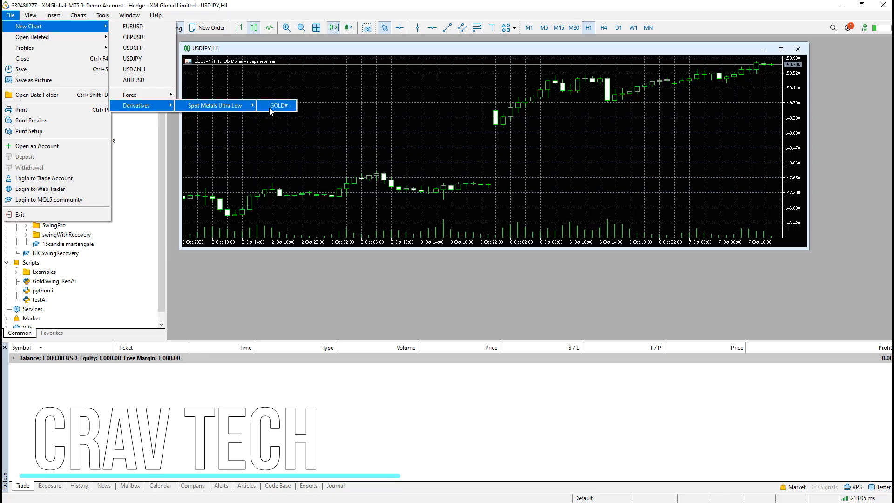
left_click(276, 105)
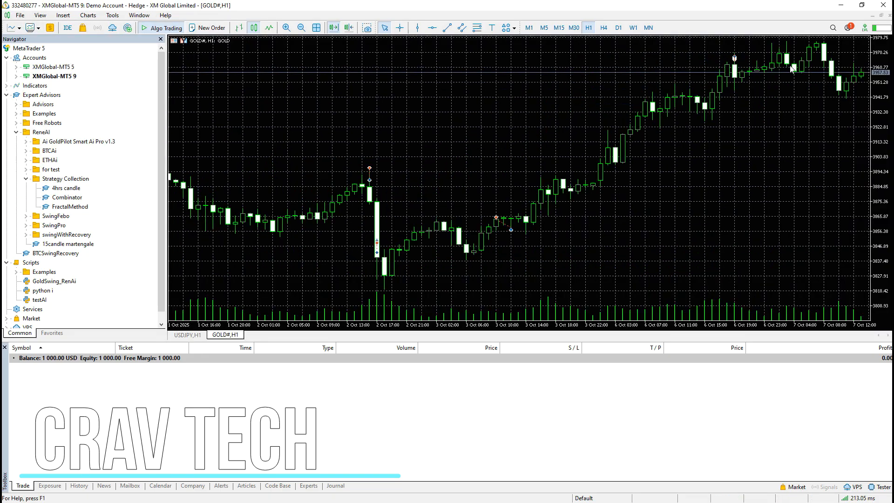
left_click(188, 334)
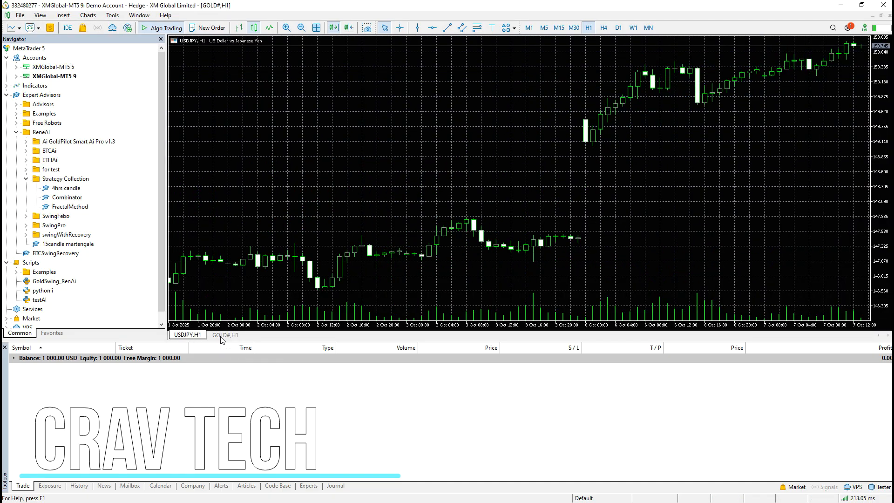
left_click(224, 335)
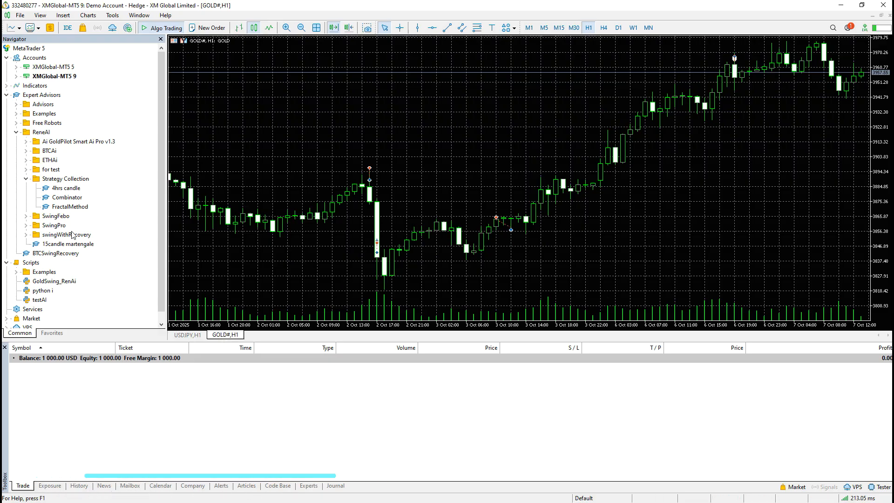